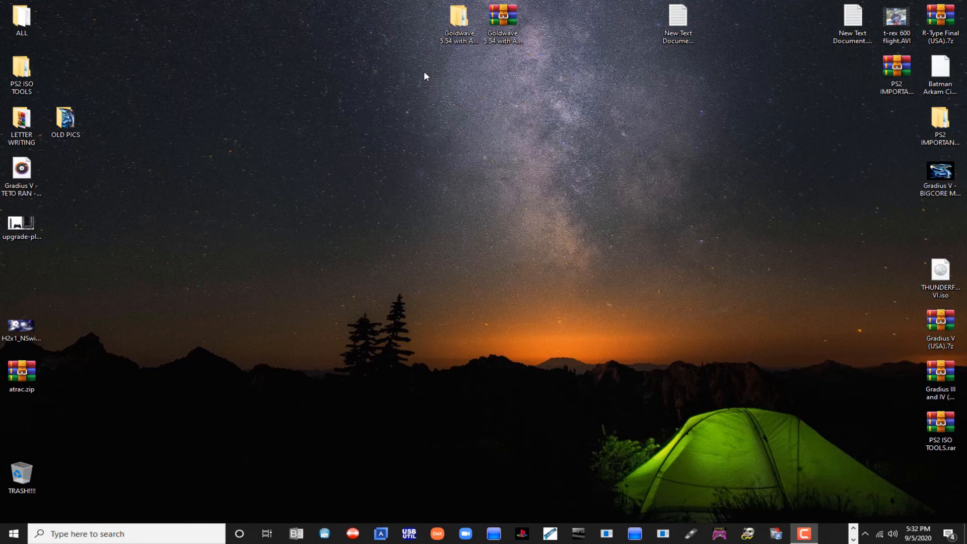
{"action": "mouse_move", "coordinate": [694, 488]}
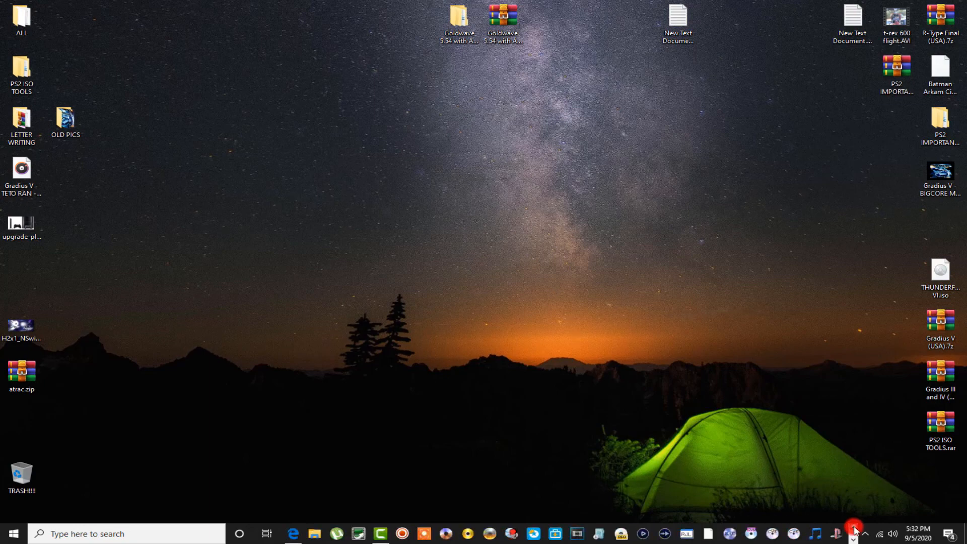
Restore Edge from the taskbar to show the Revo Uninstaller download page.
{"action": "left_click", "coordinate": [293, 534]}
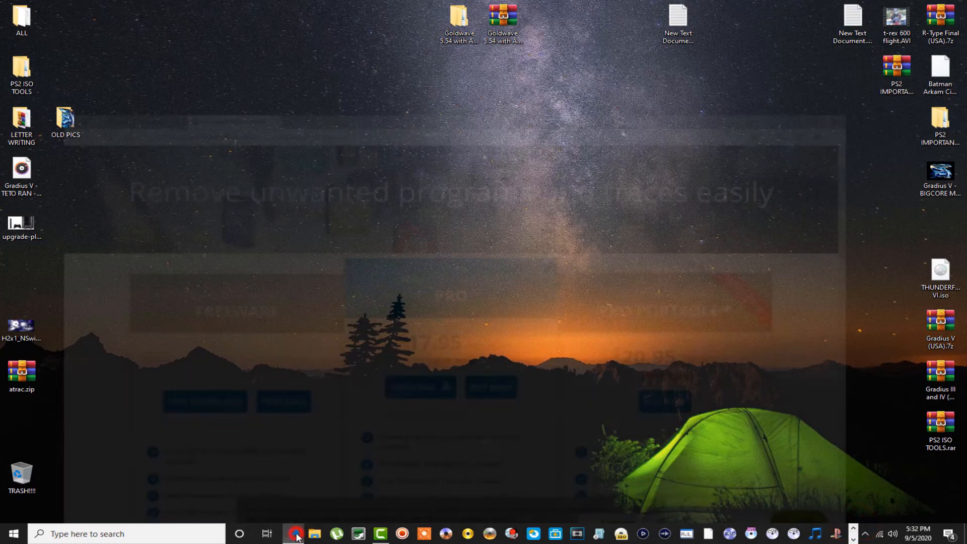
{"action": "left_click", "coordinate": [293, 534]}
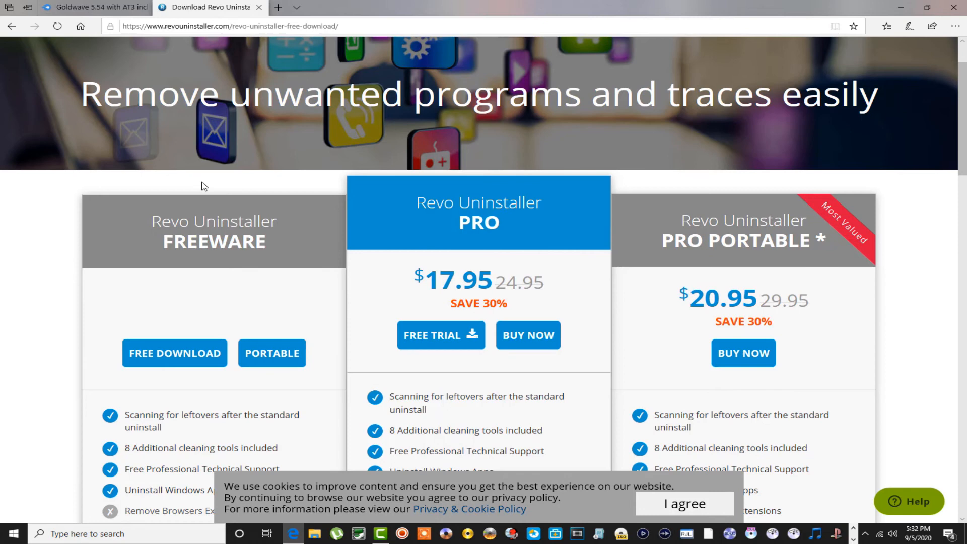
{"action": "mouse_move", "coordinate": [190, 141]}
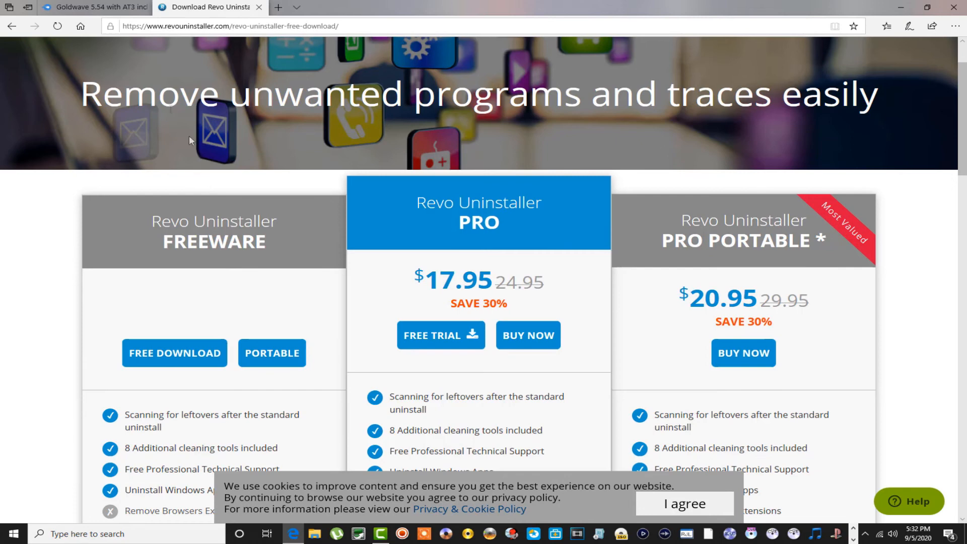
Switch to the MediaFire page for the GoldWave 5.54 with AT3 RAR archive.
{"action": "left_click", "coordinate": [92, 8]}
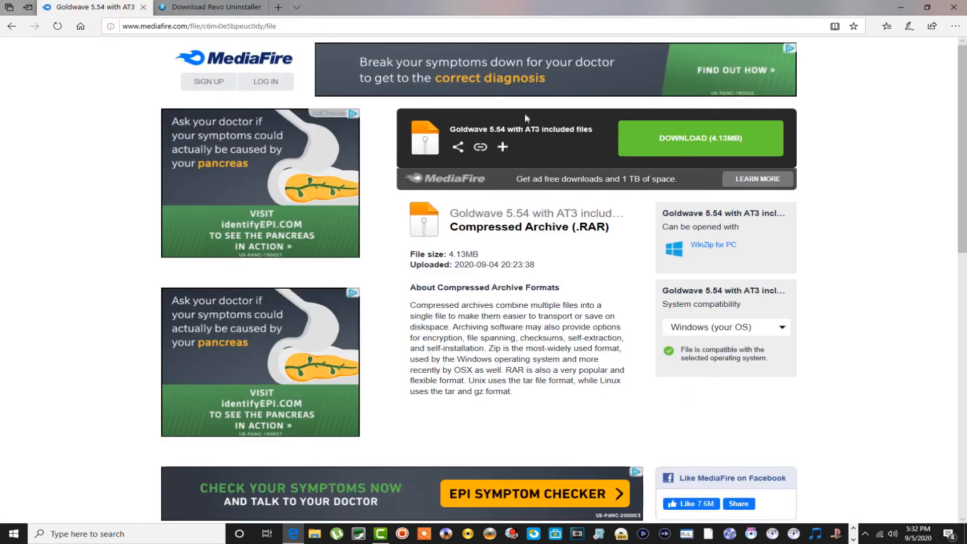
{"action": "mouse_move", "coordinate": [510, 147]}
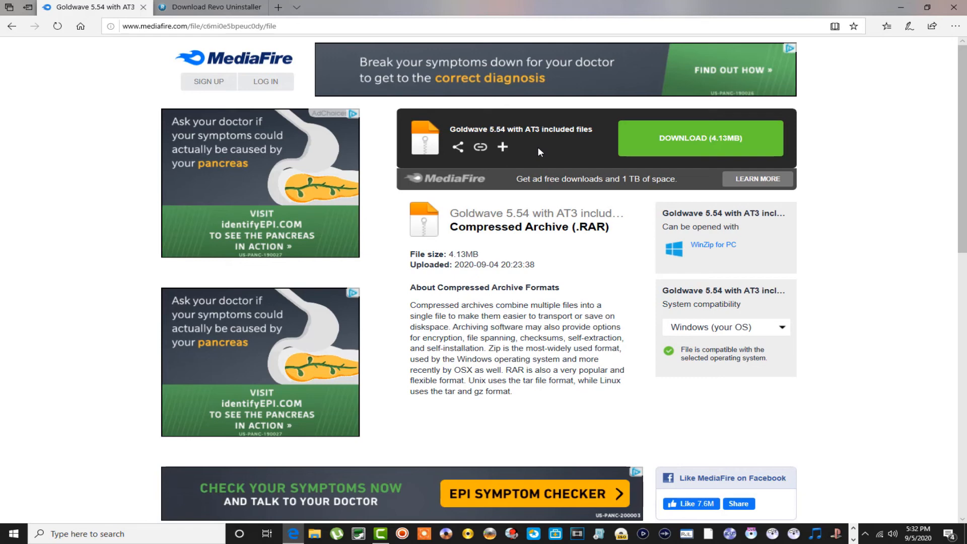
{"action": "mouse_move", "coordinate": [854, 56]}
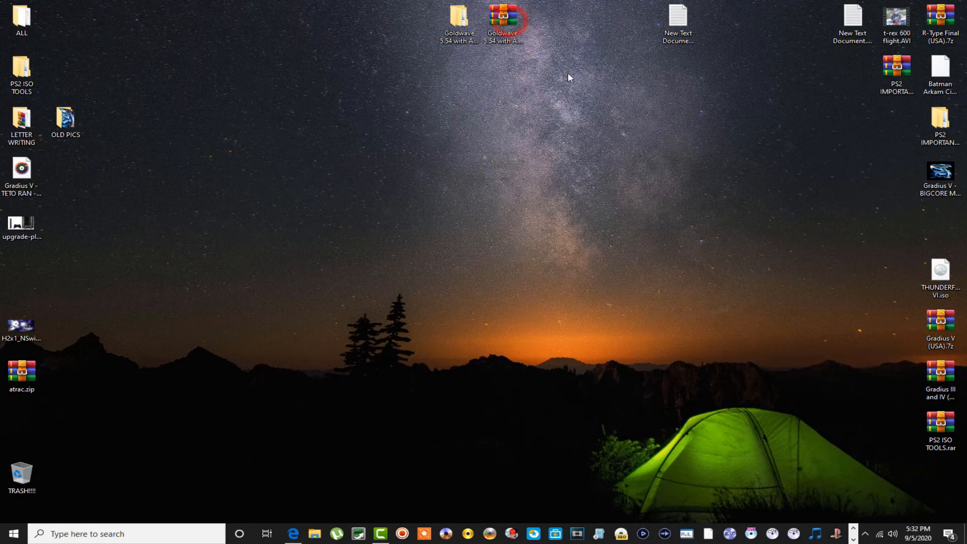
Open the GoldWave 5.54 with AT3 included files folder and its READ NOW instructions in Notepad.
{"action": "left_click", "coordinate": [459, 20]}
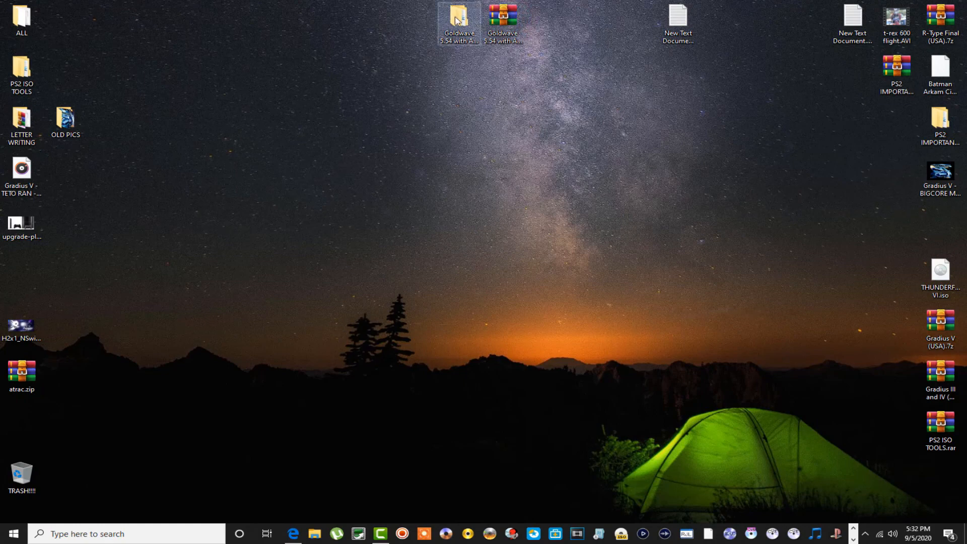
{"action": "double_click", "coordinate": [459, 22]}
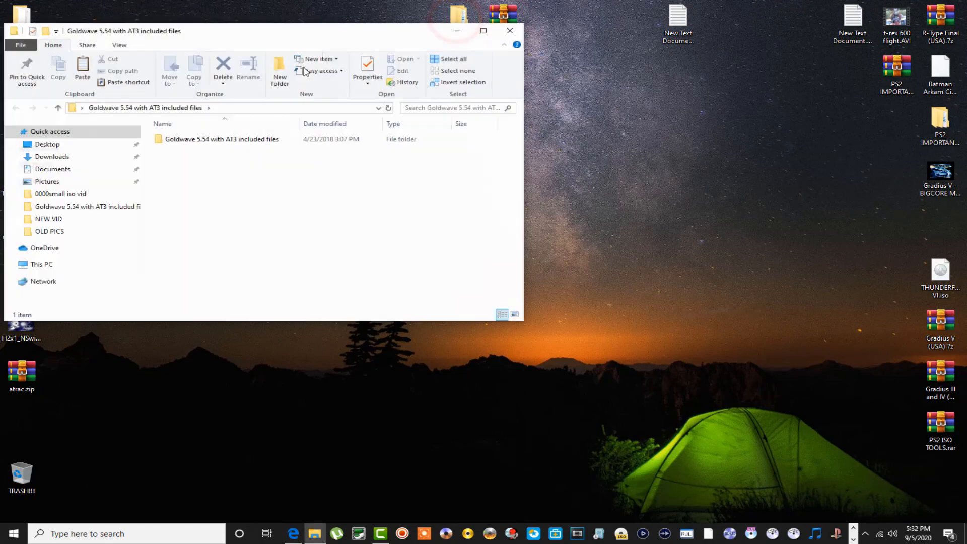
{"action": "double_click", "coordinate": [222, 138]}
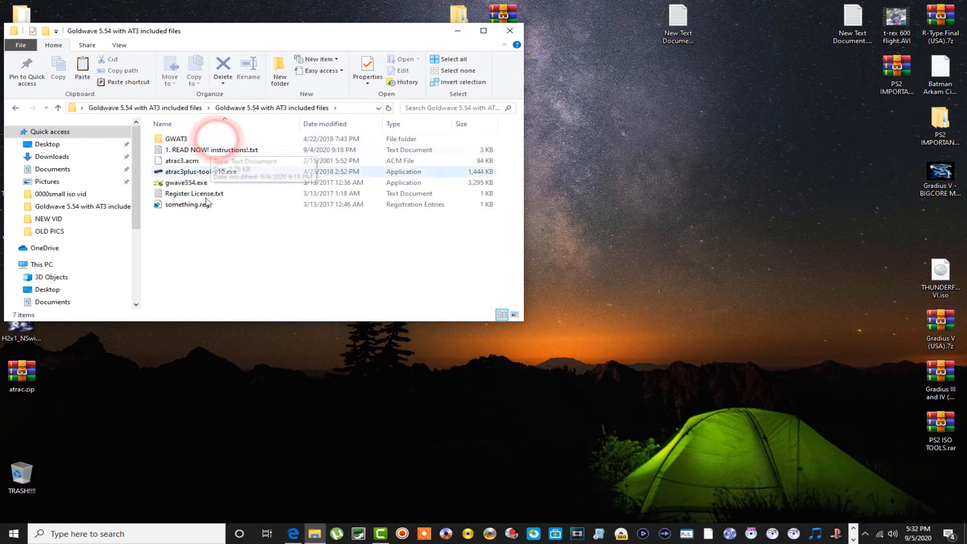
{"action": "left_click", "coordinate": [212, 149]}
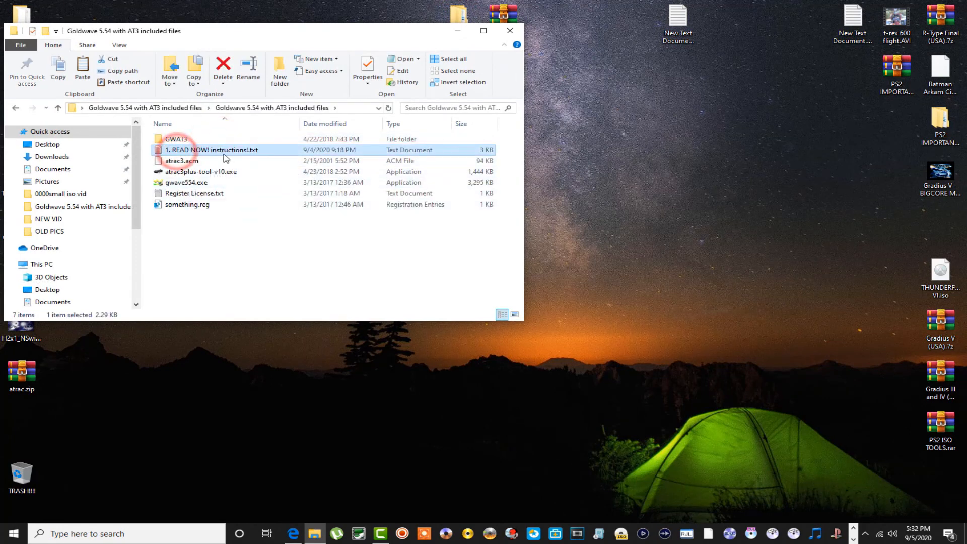
{"action": "double_click", "coordinate": [213, 149]}
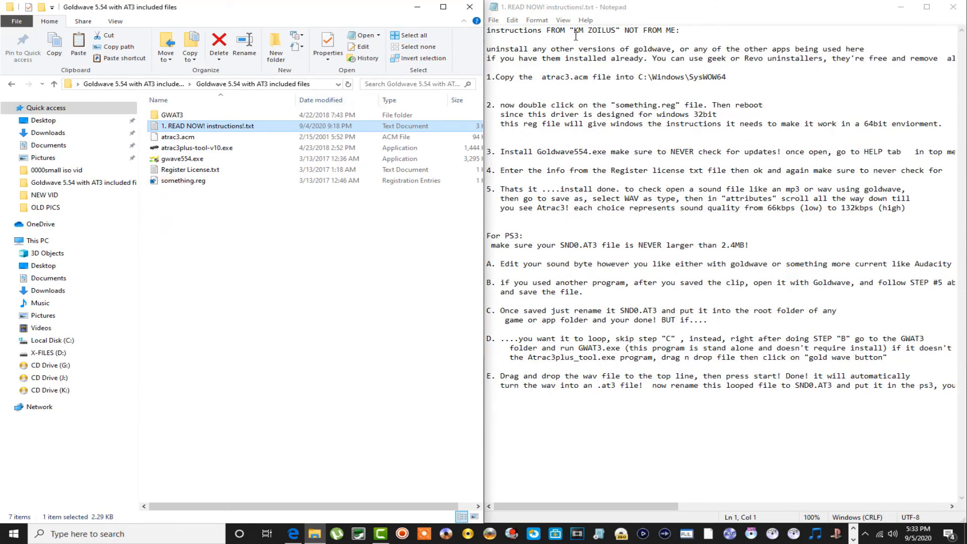
{"action": "double_click", "coordinate": [591, 30]}
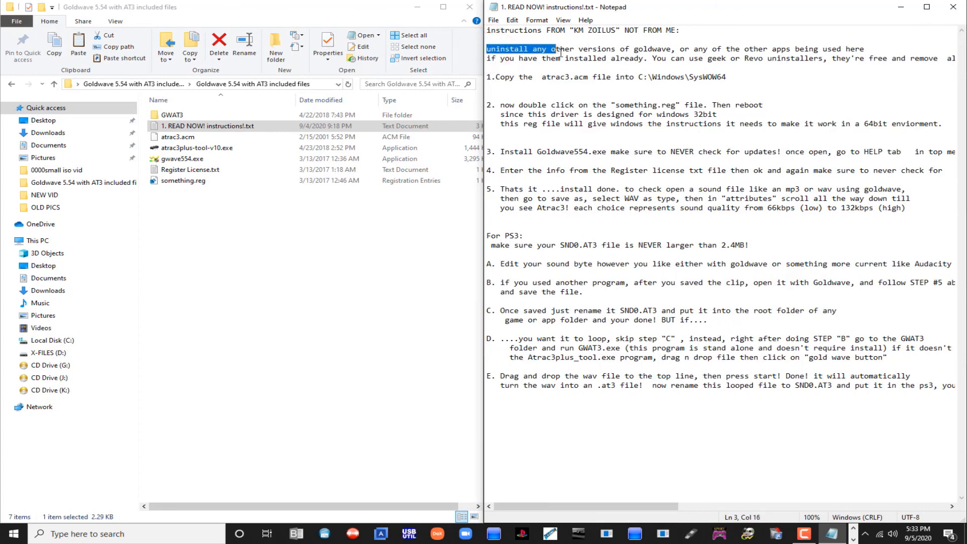
{"action": "left_click_drag", "start_coordinate": [554, 49], "coordinate": [663, 48]}
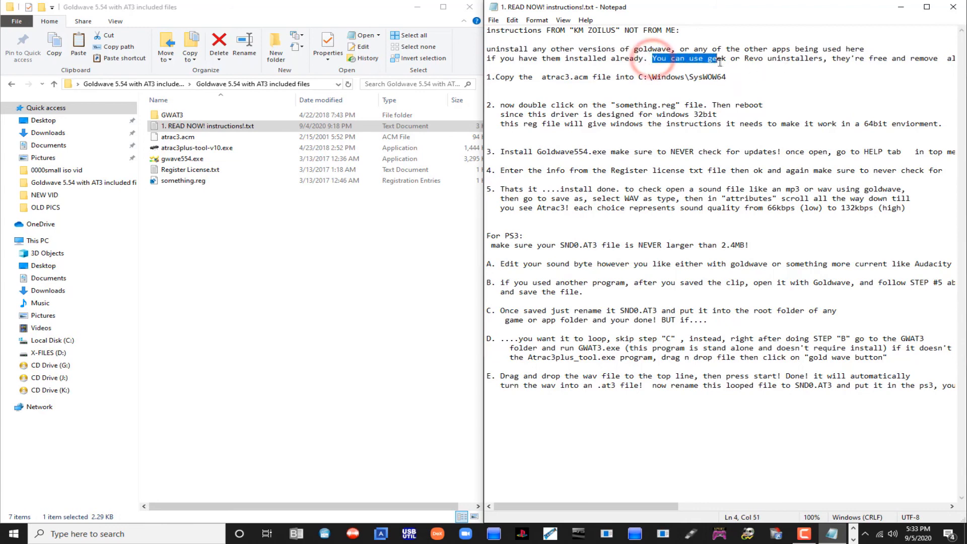
{"action": "left_click_drag", "start_coordinate": [712, 58], "coordinate": [823, 59]}
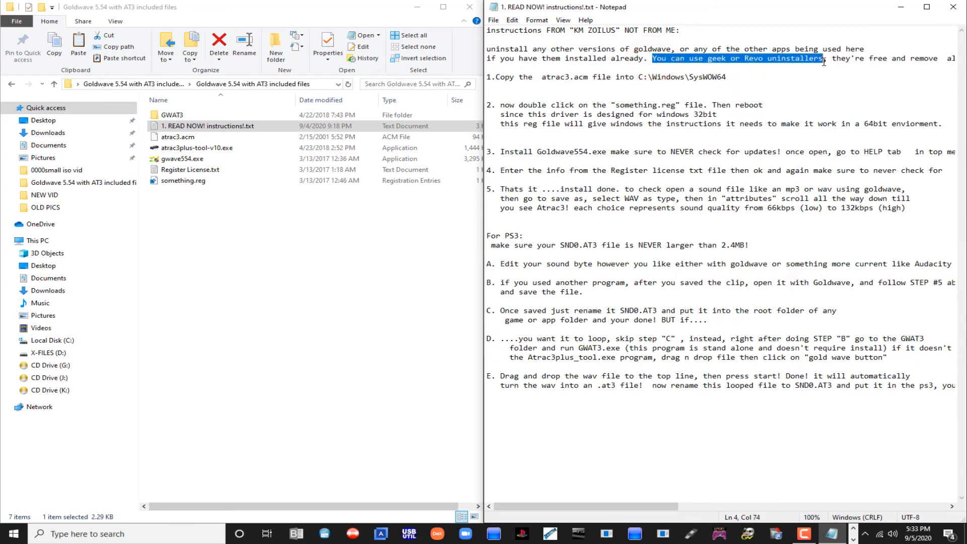
{"action": "mouse_move", "coordinate": [808, 80]}
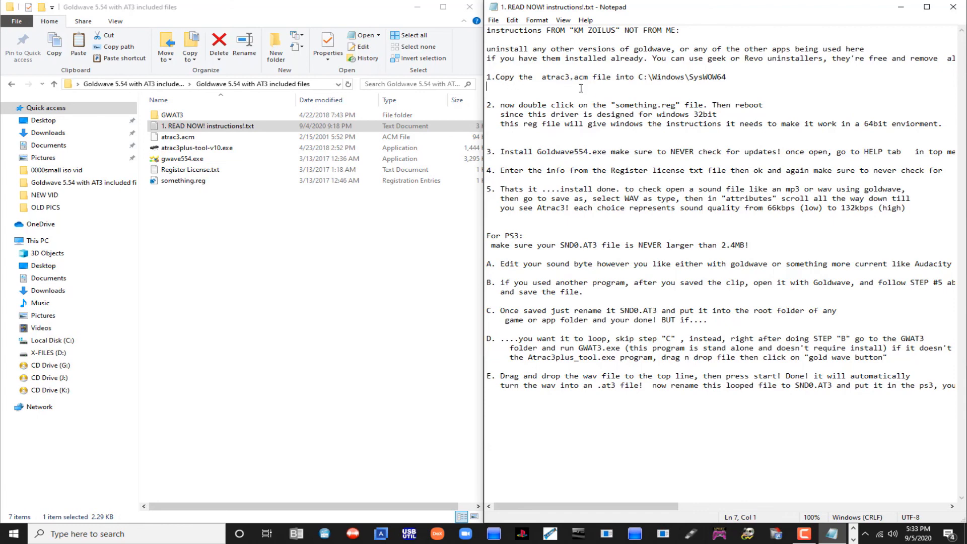
{"action": "mouse_move", "coordinate": [587, 116]}
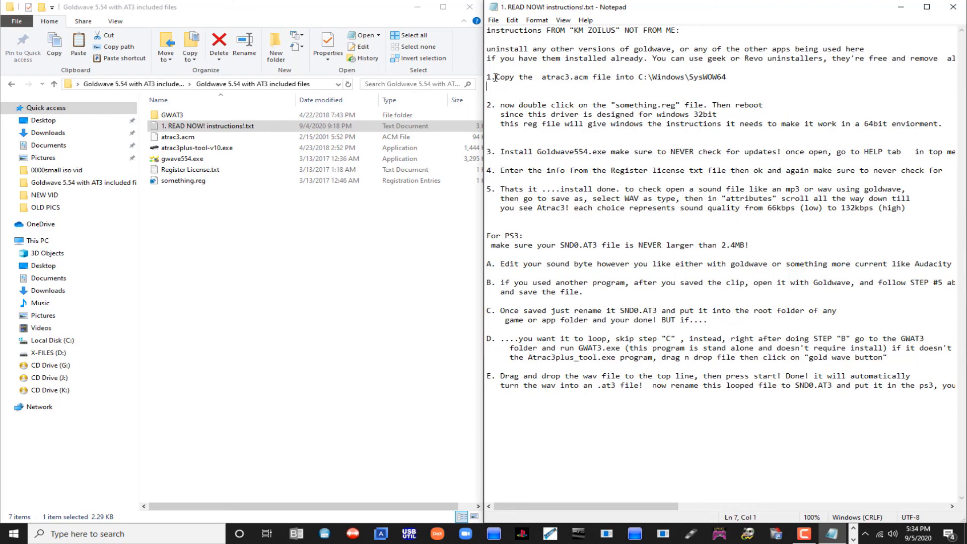
{"action": "left_click_drag", "start_coordinate": [496, 77], "coordinate": [573, 76]}
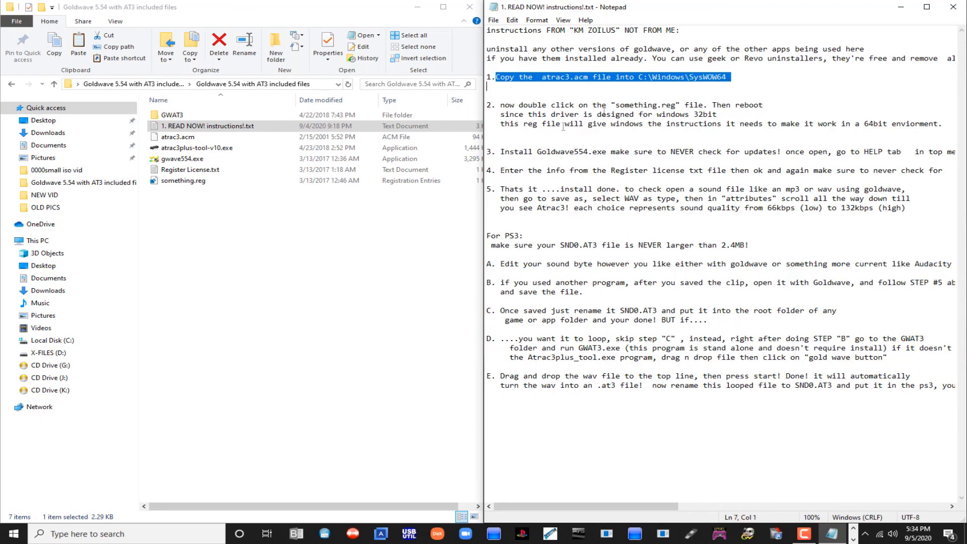
Copy the atrac3.acm codec file from the included files folder.
{"action": "left_click", "coordinate": [177, 136]}
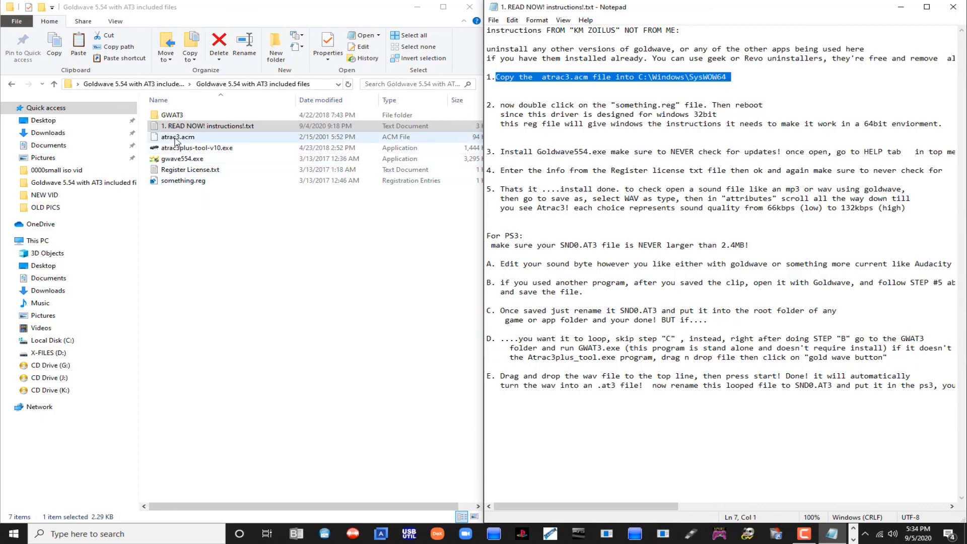
{"action": "right_click", "coordinate": [178, 136]}
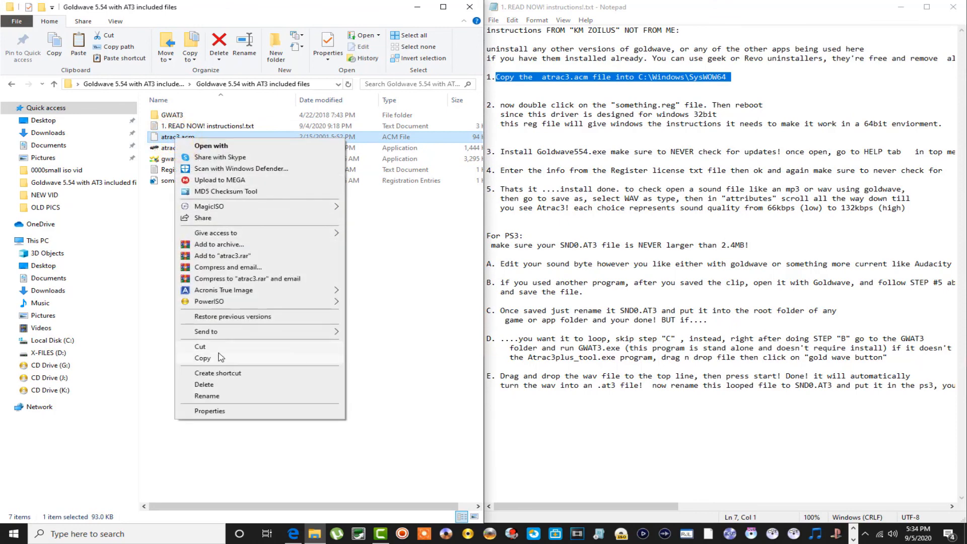
{"action": "left_click", "coordinate": [37, 240]}
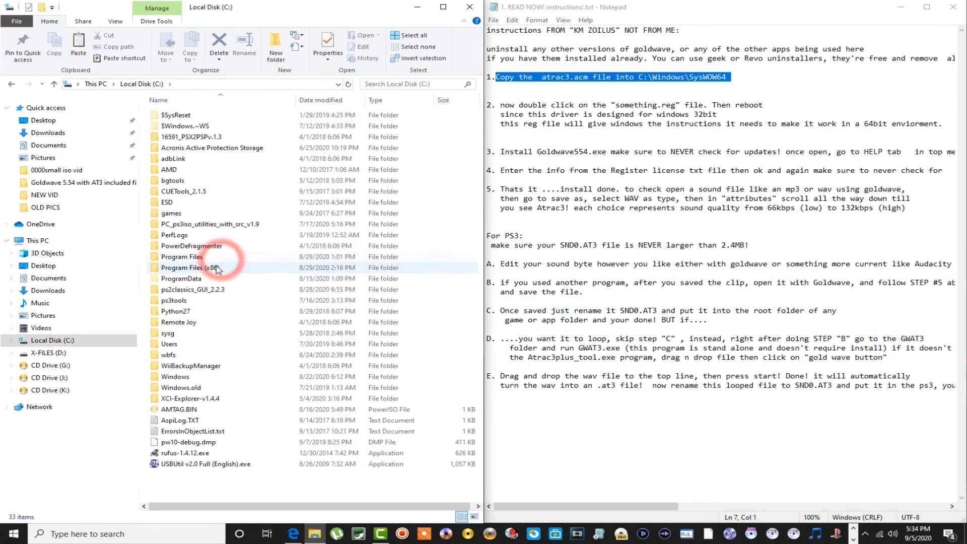
Navigate to C:\Windows\SysWOW64 as the destination for the codec.
{"action": "left_click", "coordinate": [174, 375]}
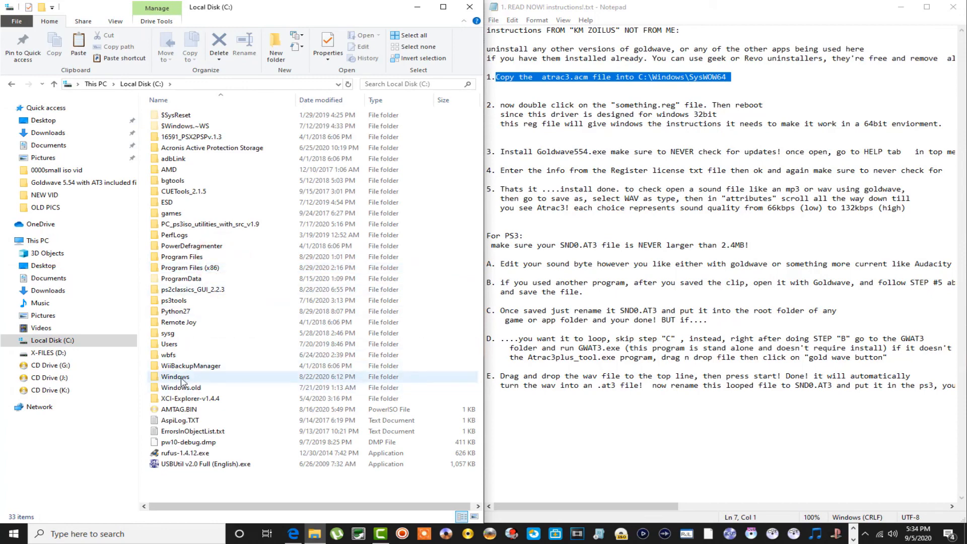
{"action": "double_click", "coordinate": [174, 375]}
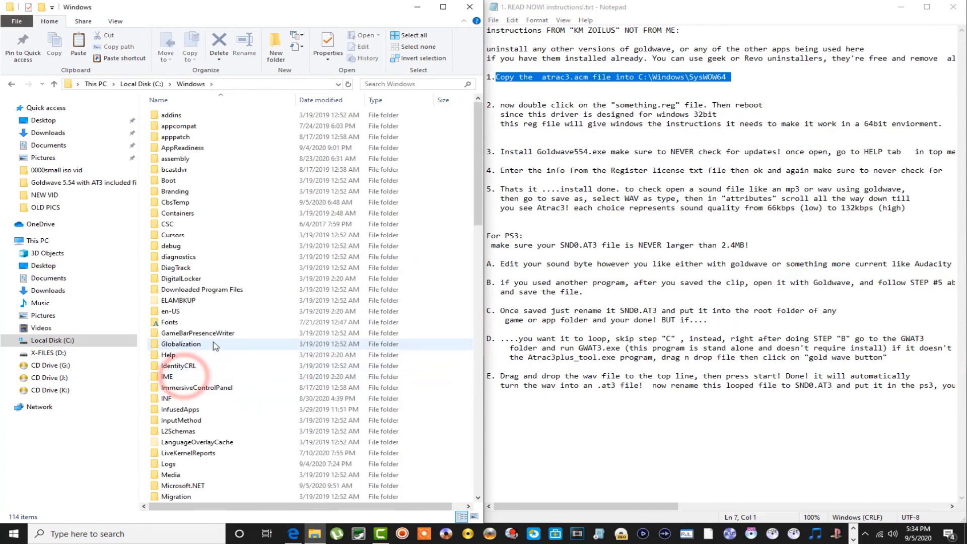
{"action": "scroll", "scroll_direction": "down", "scroll_amount": 3}
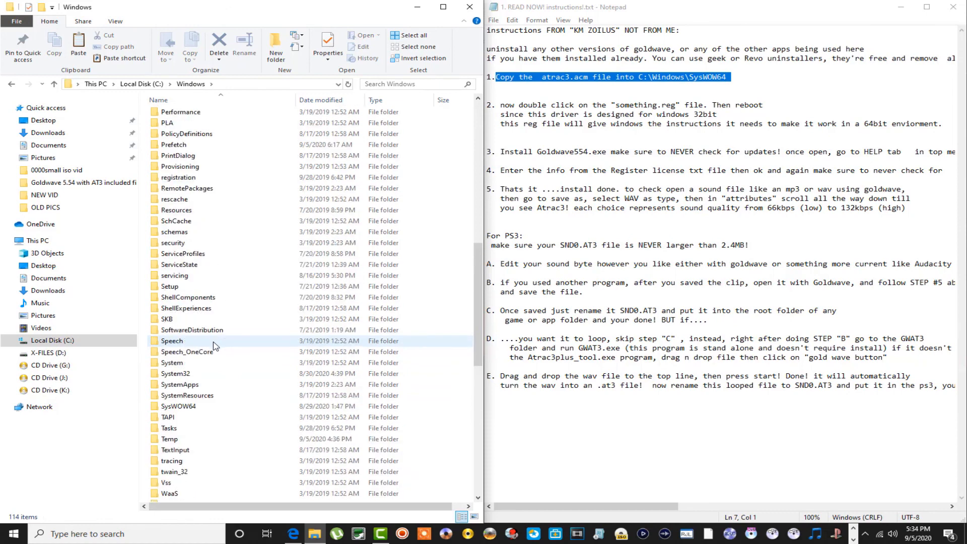
{"action": "left_click", "coordinate": [179, 406]}
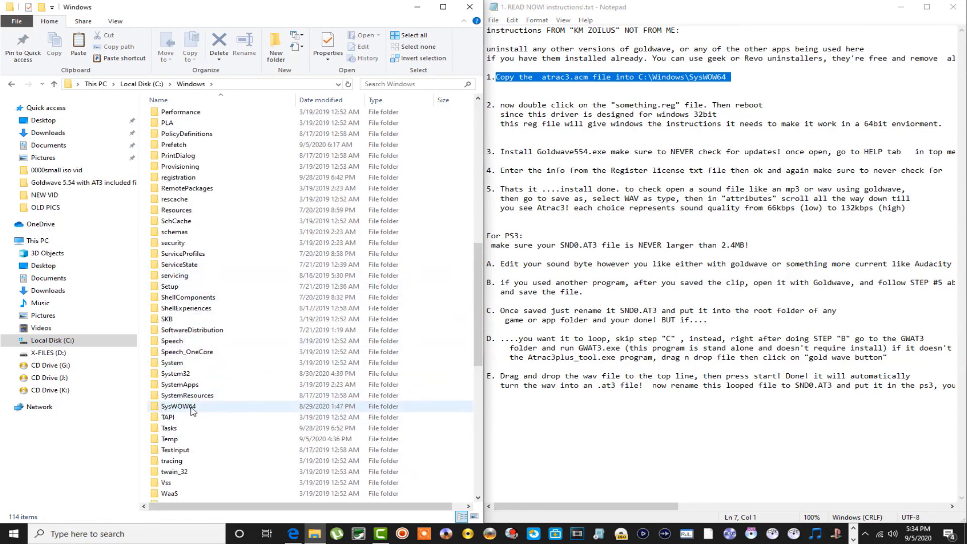
{"action": "double_click", "coordinate": [179, 406]}
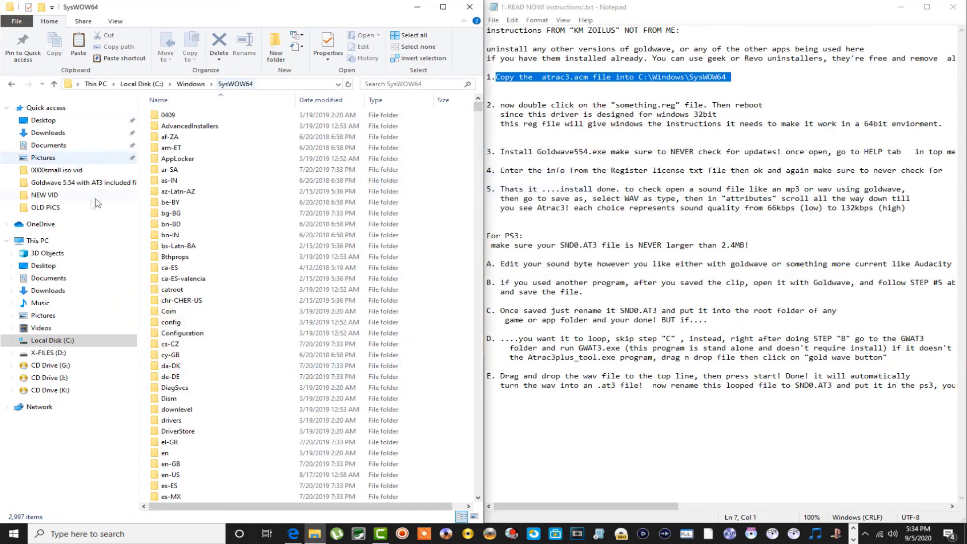
Return to the Goldwave 5.54 with AT3 included files folder on the Desktop.
{"action": "left_click", "coordinate": [42, 120]}
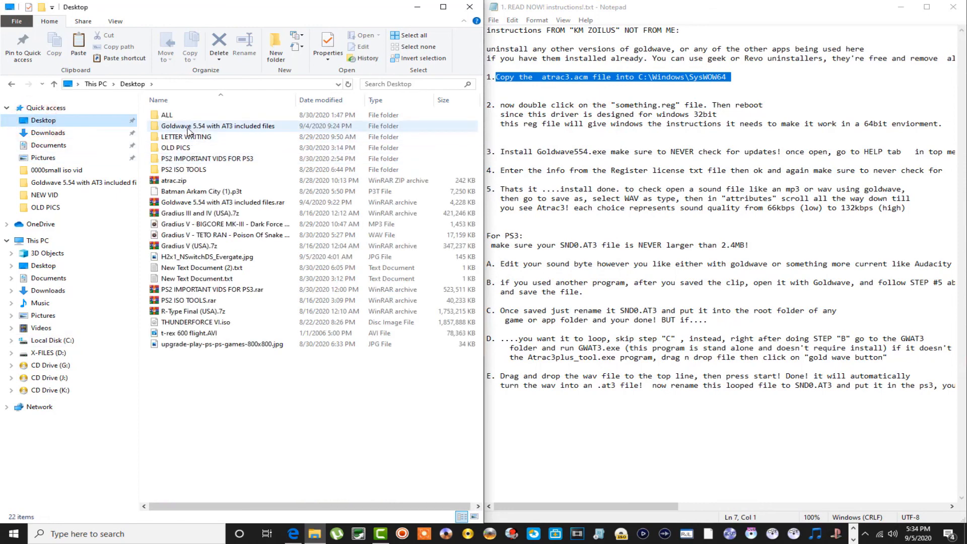
{"action": "double_click", "coordinate": [217, 124]}
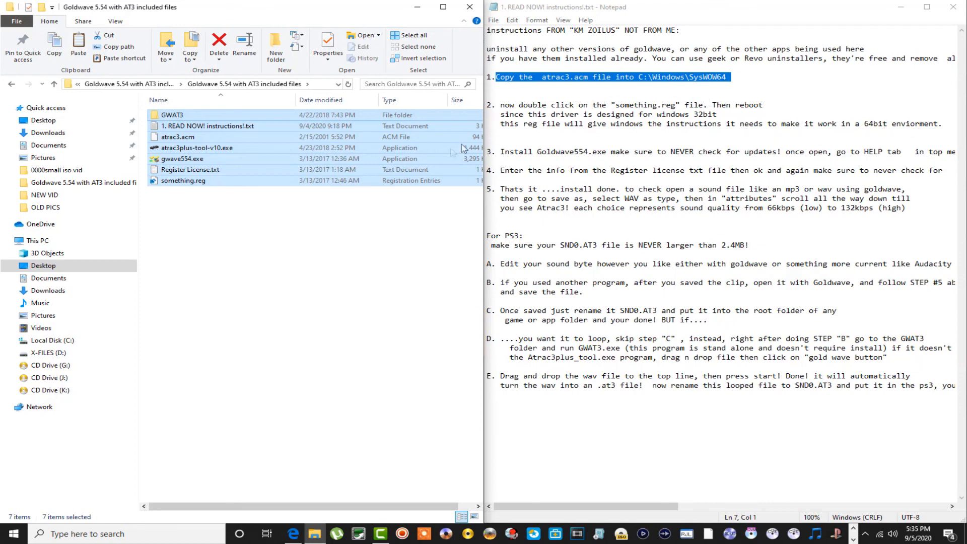
Run the something.reg file to merge its registry entries.
{"action": "left_click", "coordinate": [182, 181]}
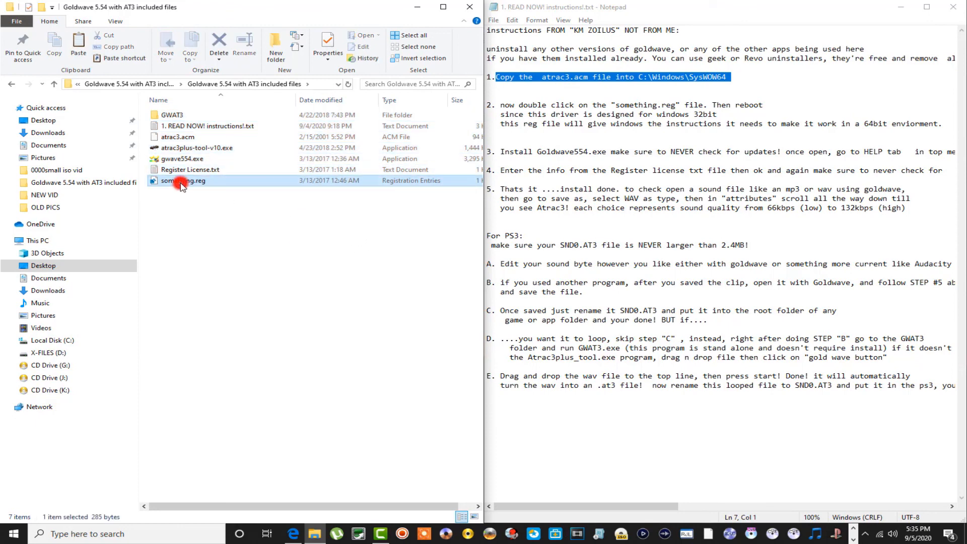
{"action": "left_click", "coordinate": [182, 180]}
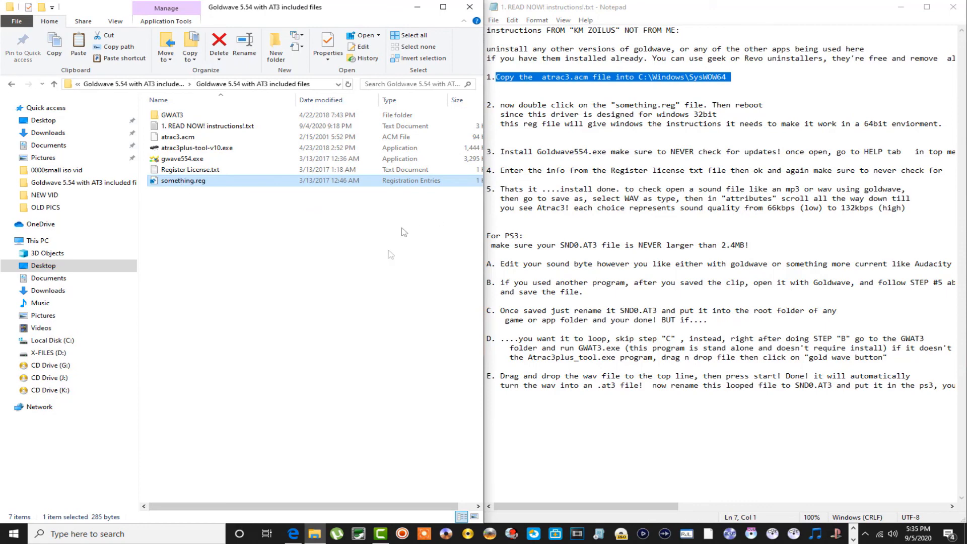
{"action": "mouse_move", "coordinate": [410, 266]}
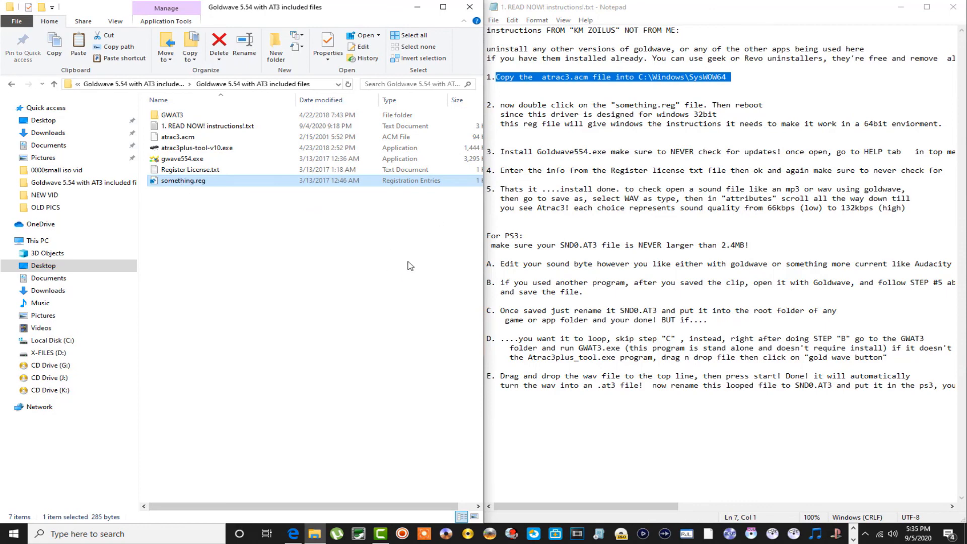
{"action": "mouse_move", "coordinate": [410, 265]}
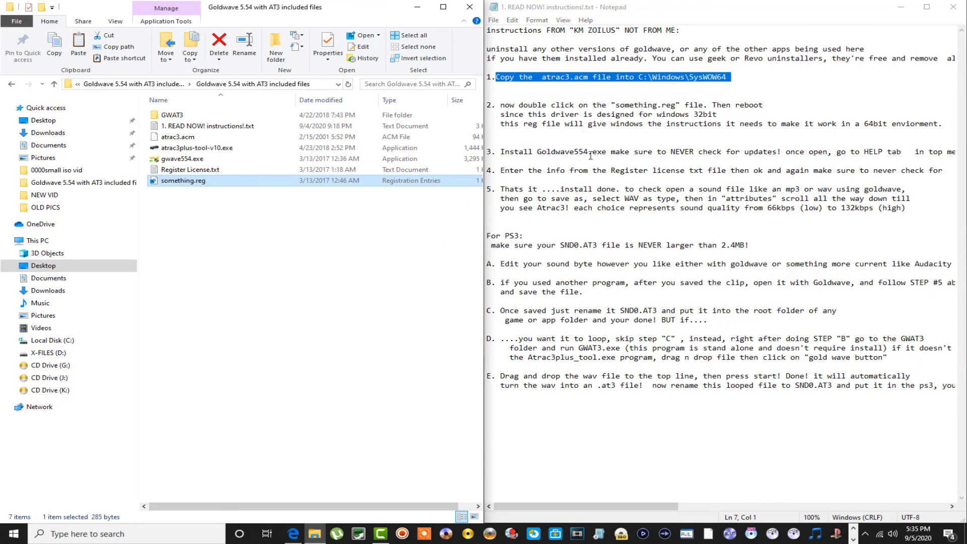
{"action": "mouse_move", "coordinate": [694, 187]}
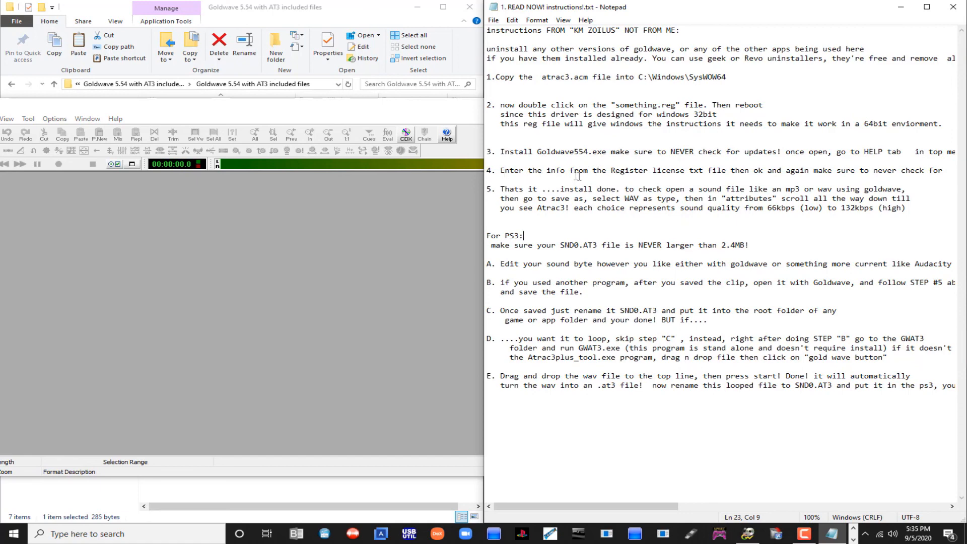
{"action": "mouse_move", "coordinate": [661, 146]}
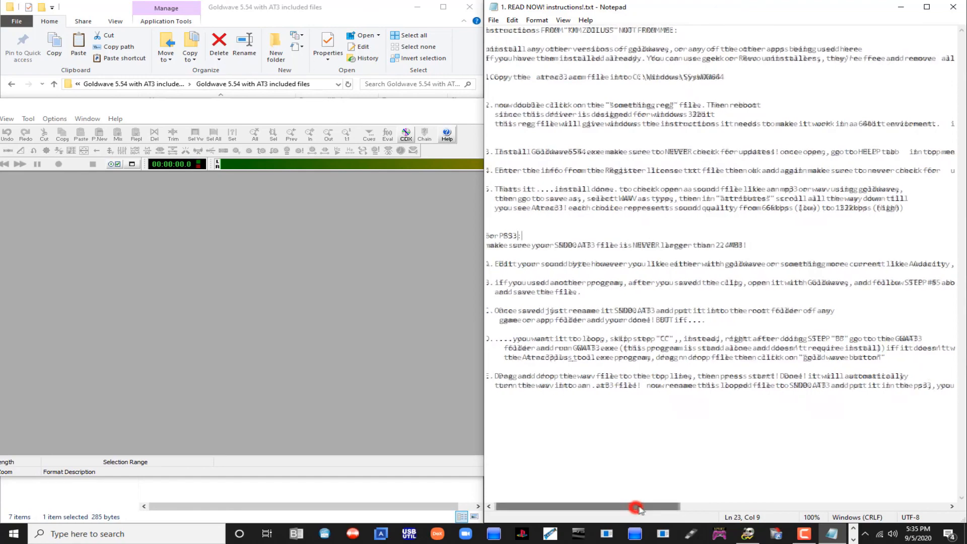
Scroll the Notepad instructions sideways to read step 3 about update checking.
{"action": "left_click_drag", "start_coordinate": [635, 507], "coordinate": [651, 510]}
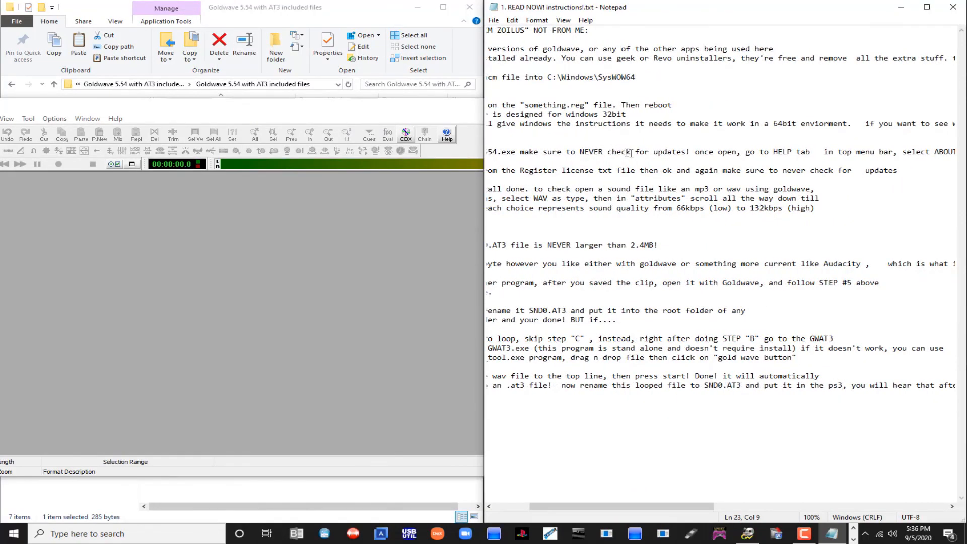
{"action": "mouse_move", "coordinate": [751, 159]}
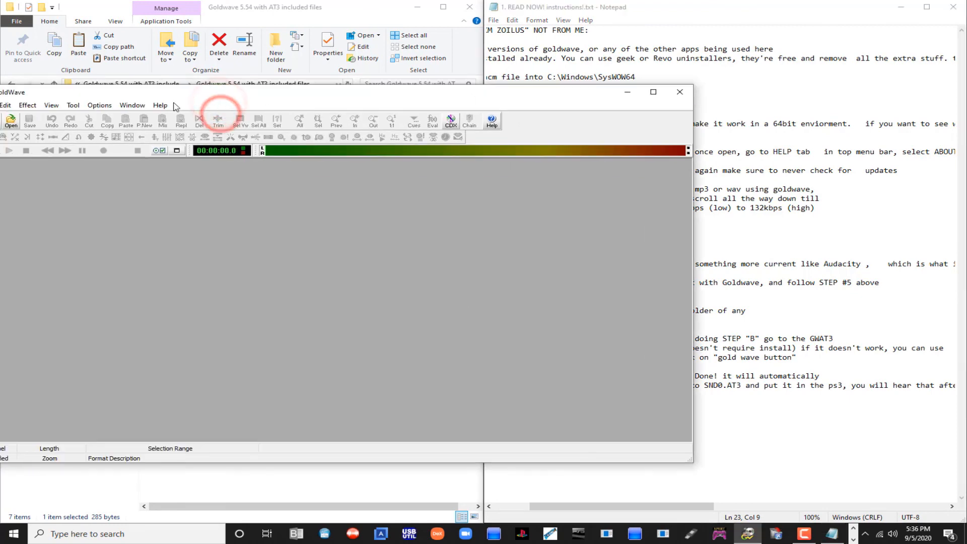
Turn off 'Automatically check for updates' in About GoldWave and close the dialog.
{"action": "left_click", "coordinate": [160, 106]}
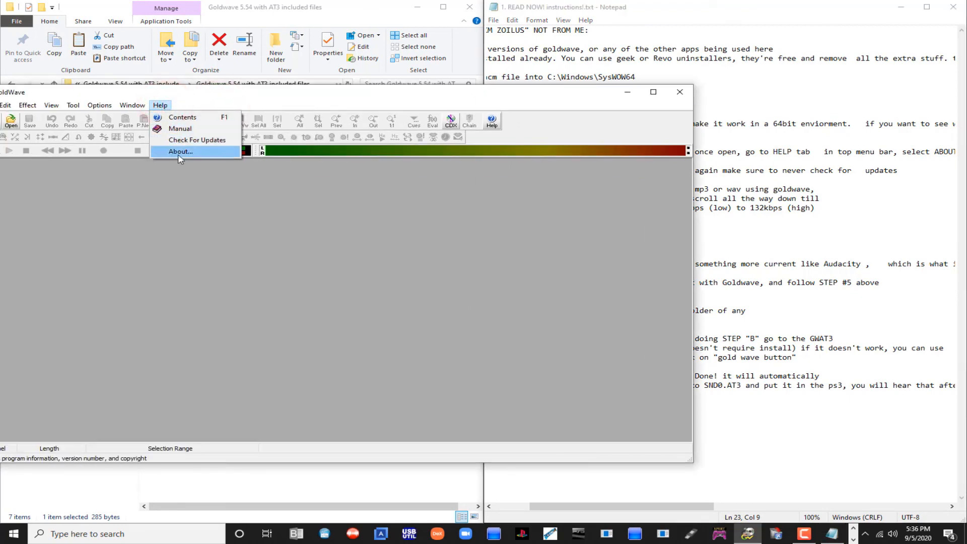
{"action": "left_click", "coordinate": [180, 151]}
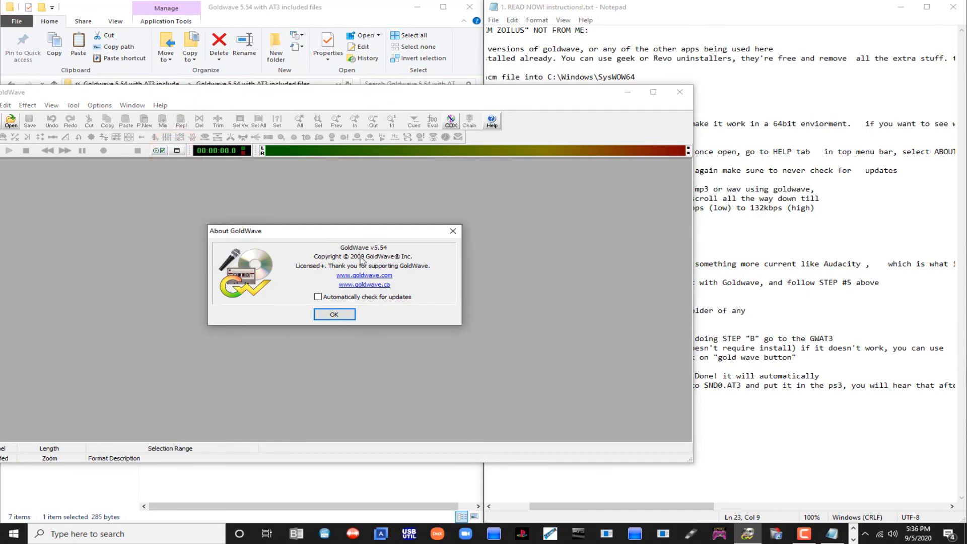
{"action": "left_click", "coordinate": [318, 299]}
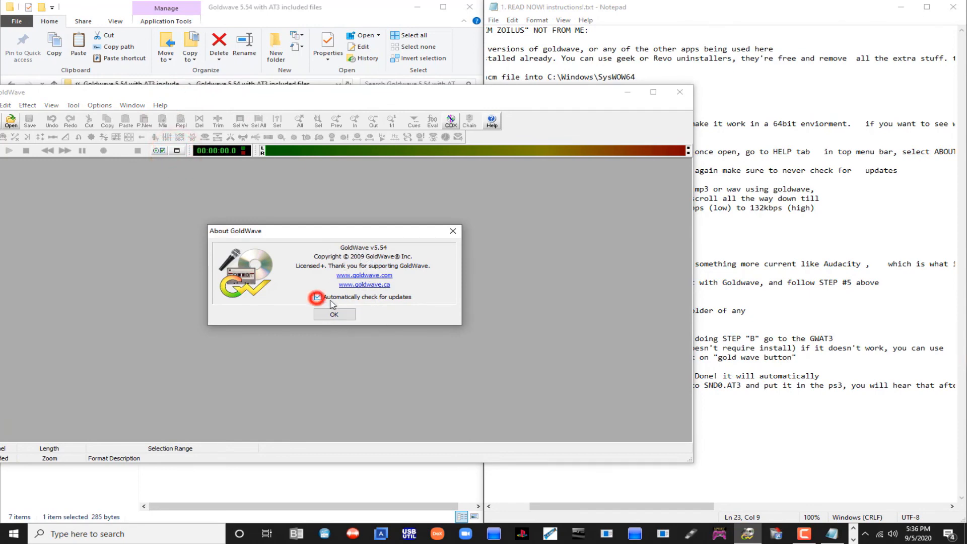
{"action": "left_click", "coordinate": [317, 296]}
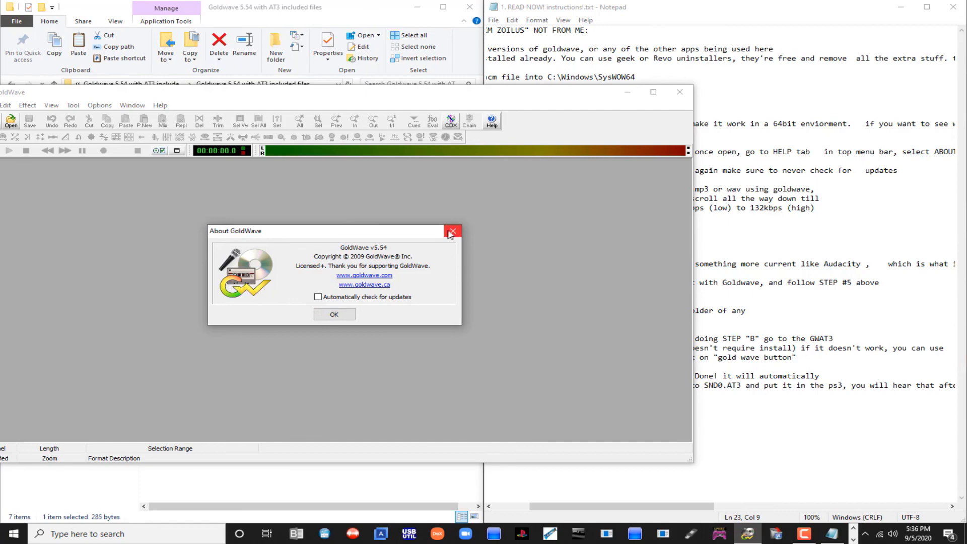
{"action": "left_click", "coordinate": [452, 232]}
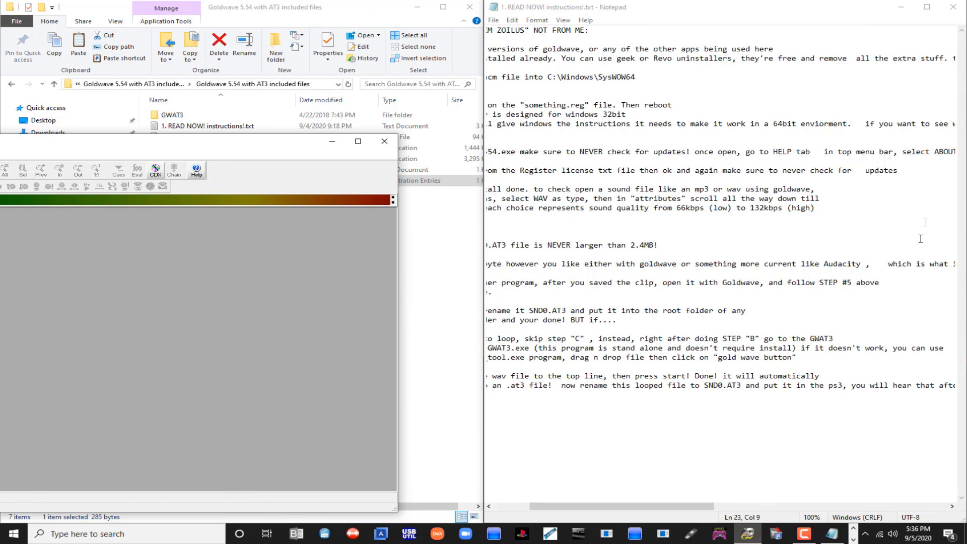
{"action": "mouse_move", "coordinate": [660, 505]}
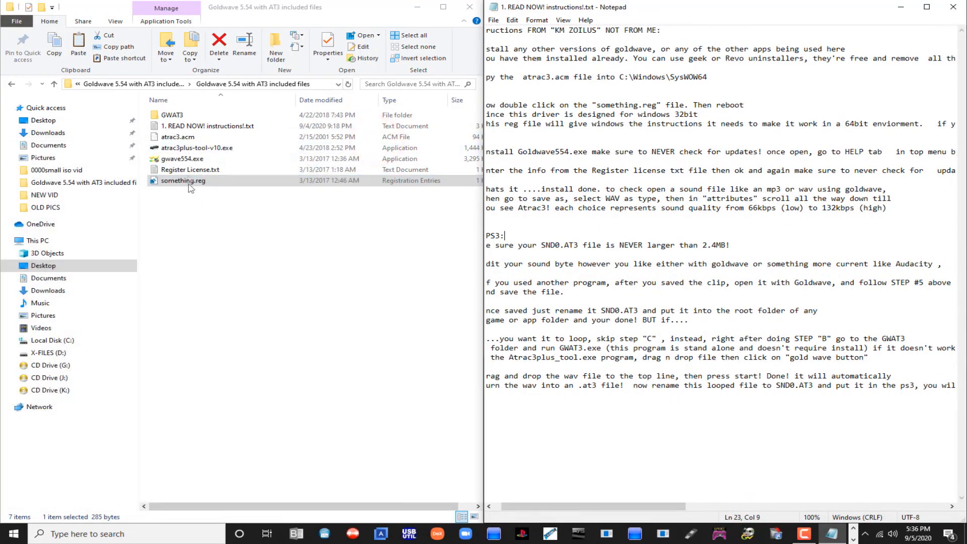
Select Register License.txt in the included files folder.
{"action": "left_click", "coordinate": [190, 169]}
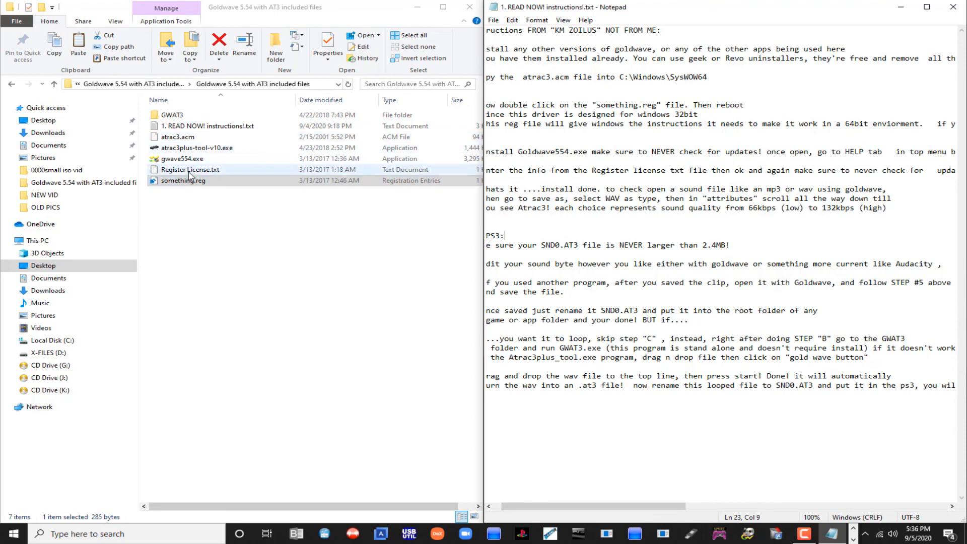
Open Register License.txt and highlight its user ID and license lines.
{"action": "double_click", "coordinate": [191, 169]}
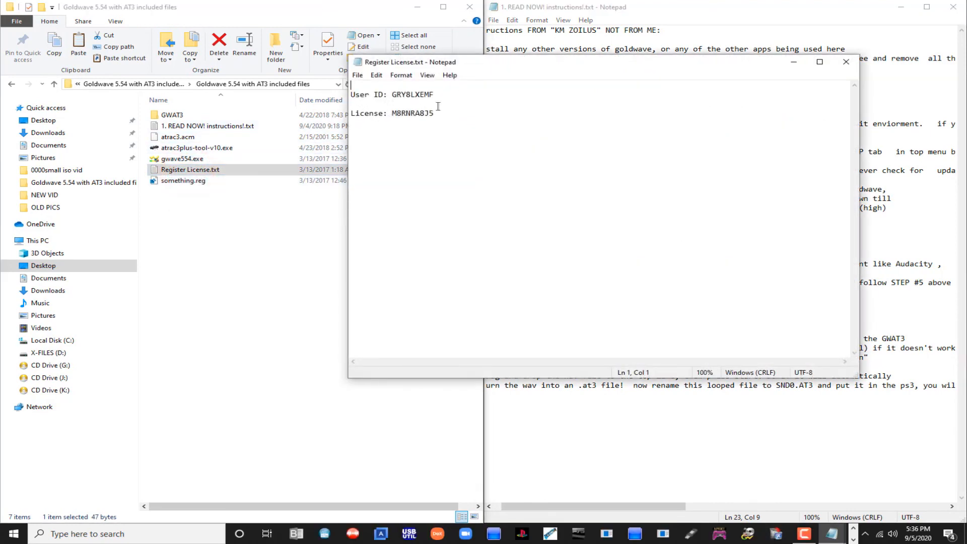
{"action": "key", "text": "ctrl+a"}
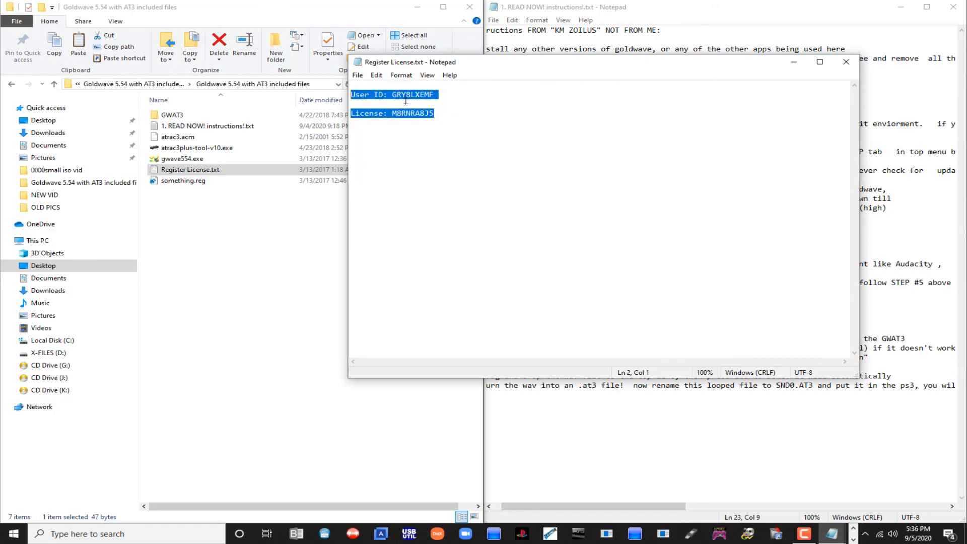
{"action": "left_click", "coordinate": [846, 61]}
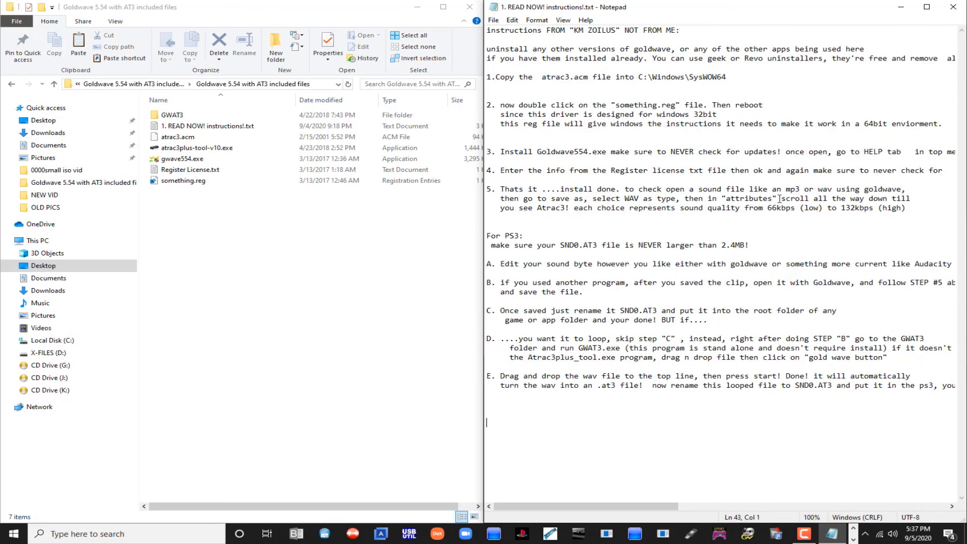
{"action": "mouse_move", "coordinate": [682, 232]}
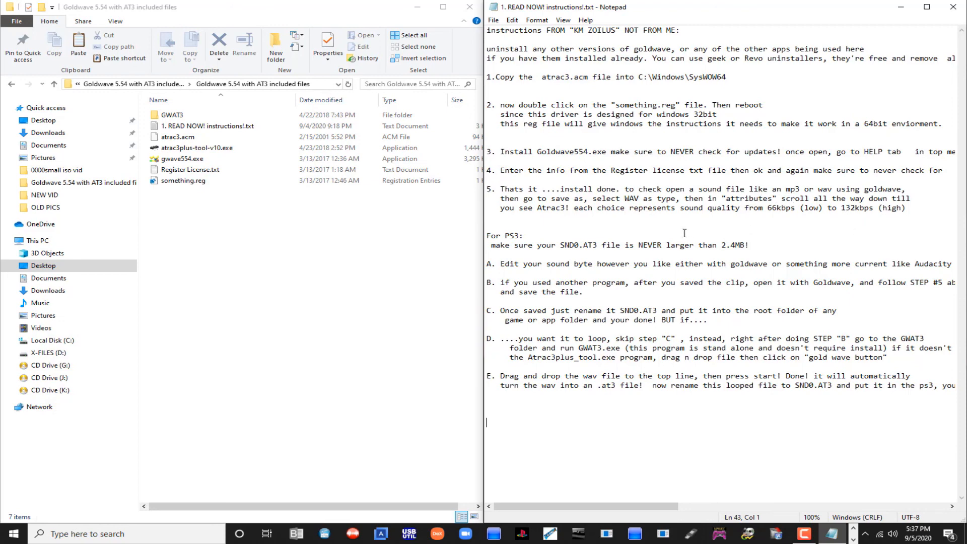
{"action": "mouse_move", "coordinate": [542, 224]}
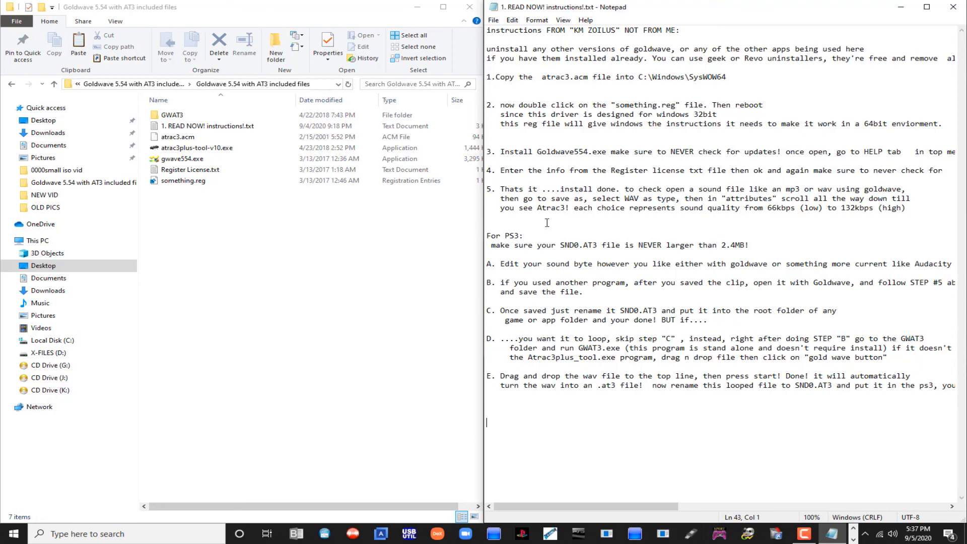
{"action": "mouse_move", "coordinate": [430, 221]}
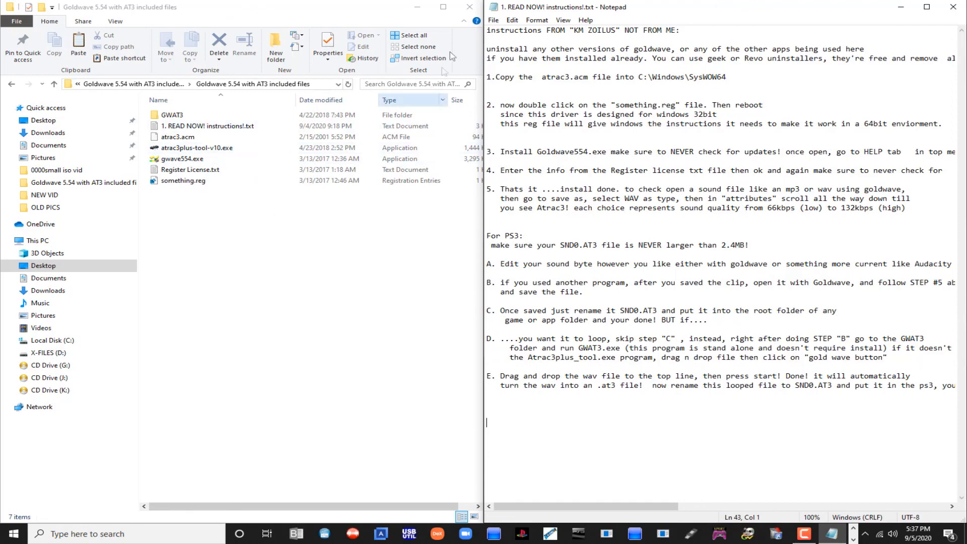
Close the GoldWave files folder window and the instructions Notepad window, leaving the desktop.
{"action": "left_click", "coordinate": [469, 7]}
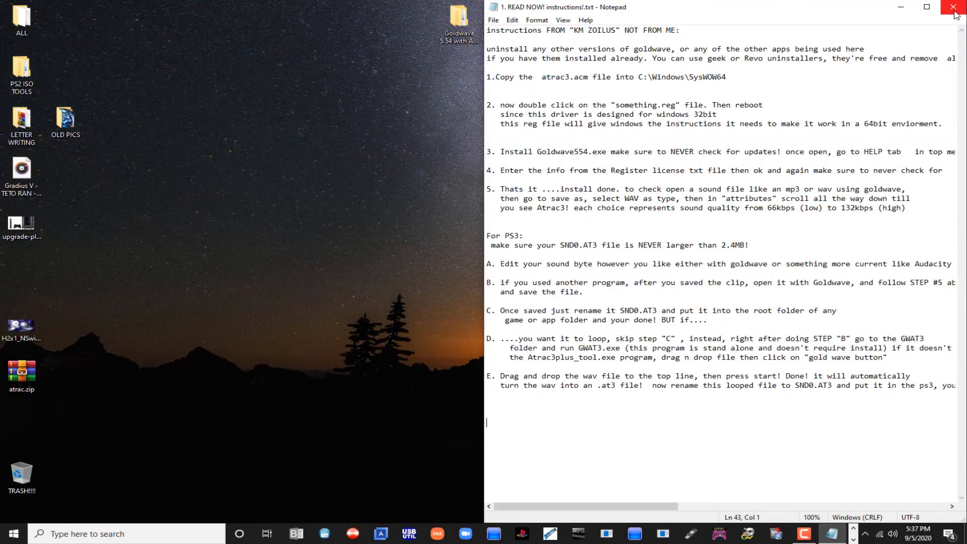
{"action": "left_click", "coordinate": [955, 7]}
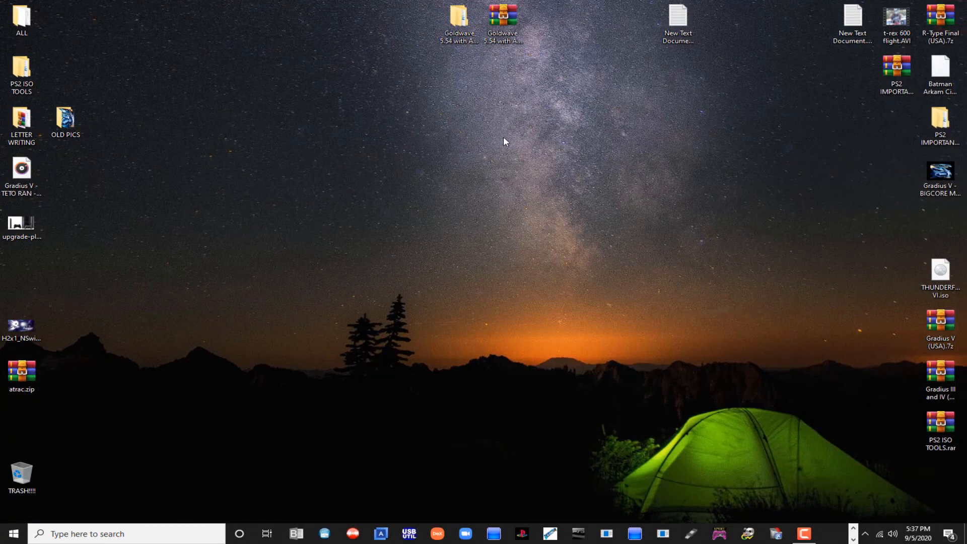